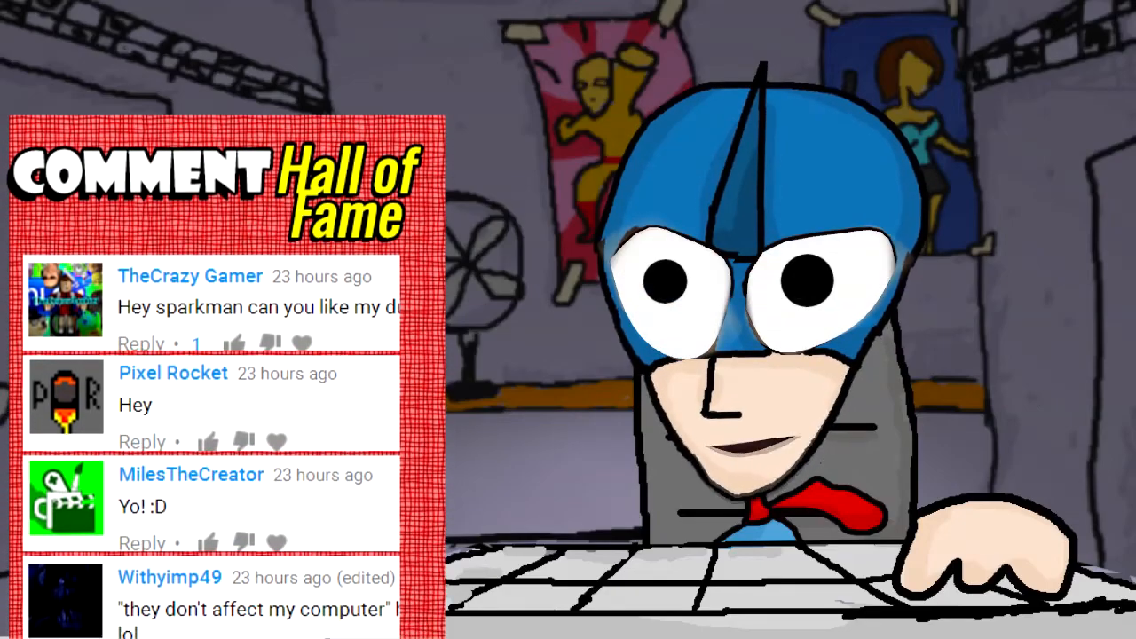
Step: Scroll down the Start page to find the Ninja Worm project
scroll("down", 3)
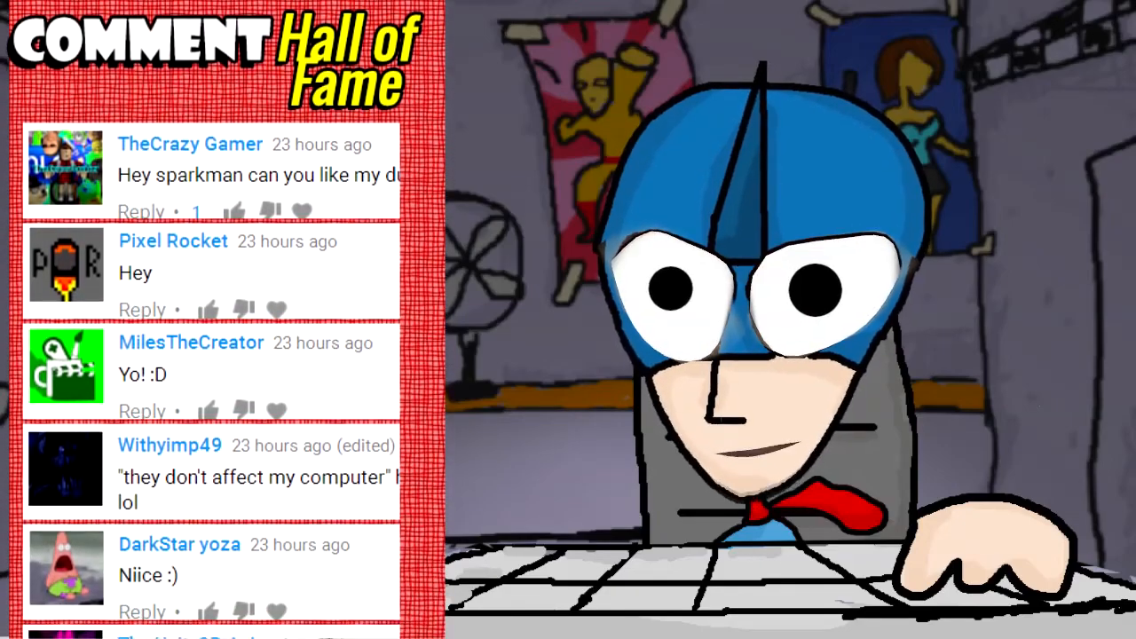
scroll("down", 3)
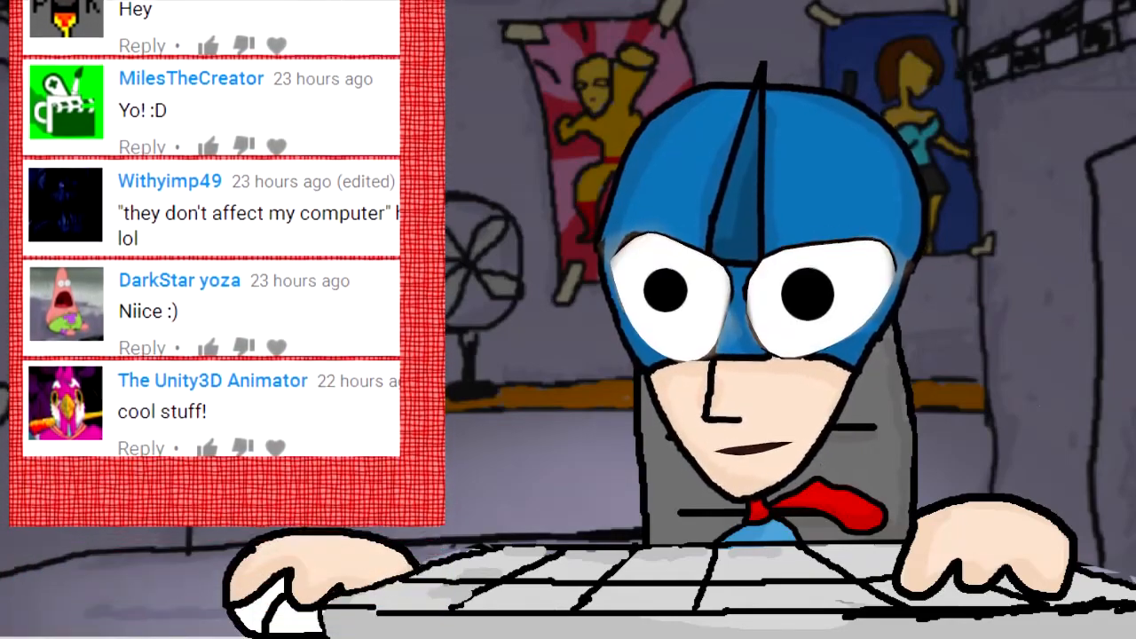
scroll("down", 3)
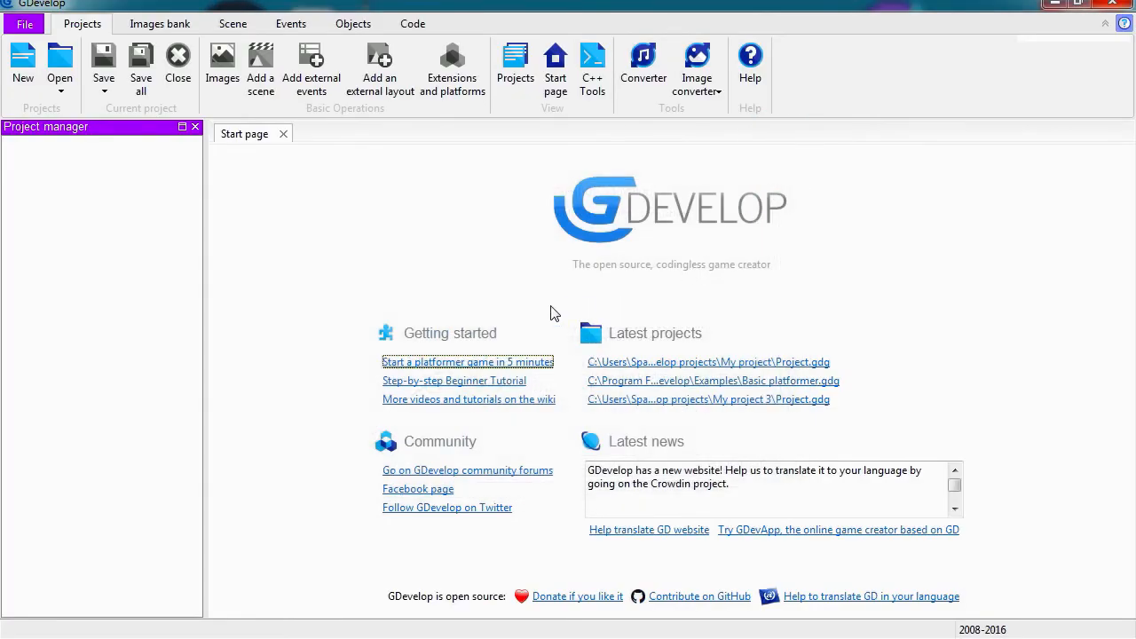
mouse_move(816, 319)
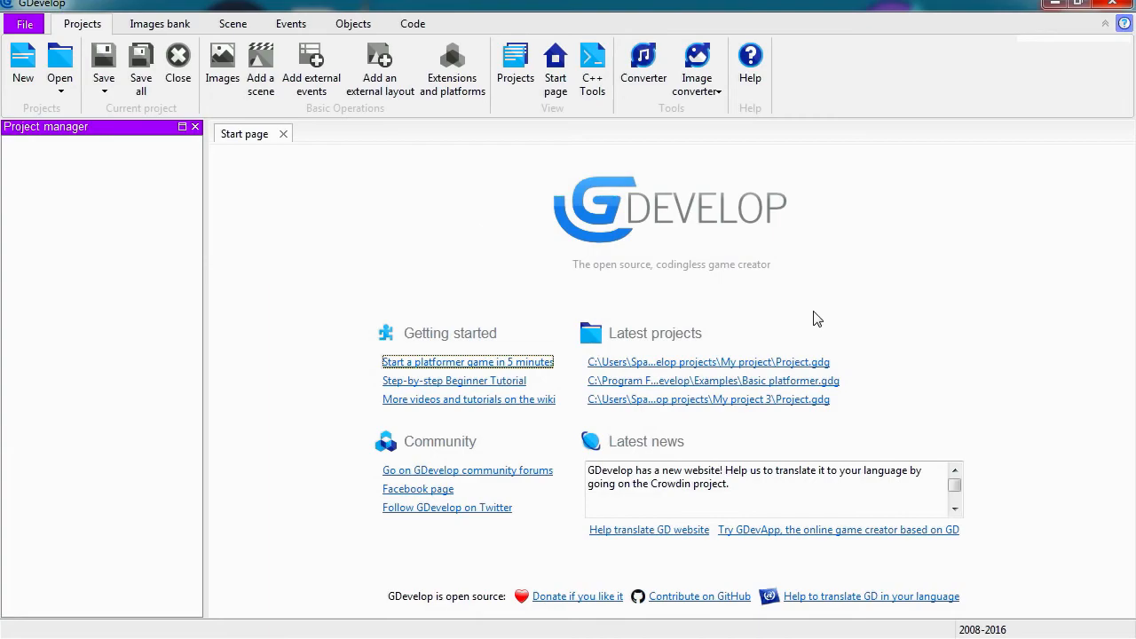
mouse_move(744, 370)
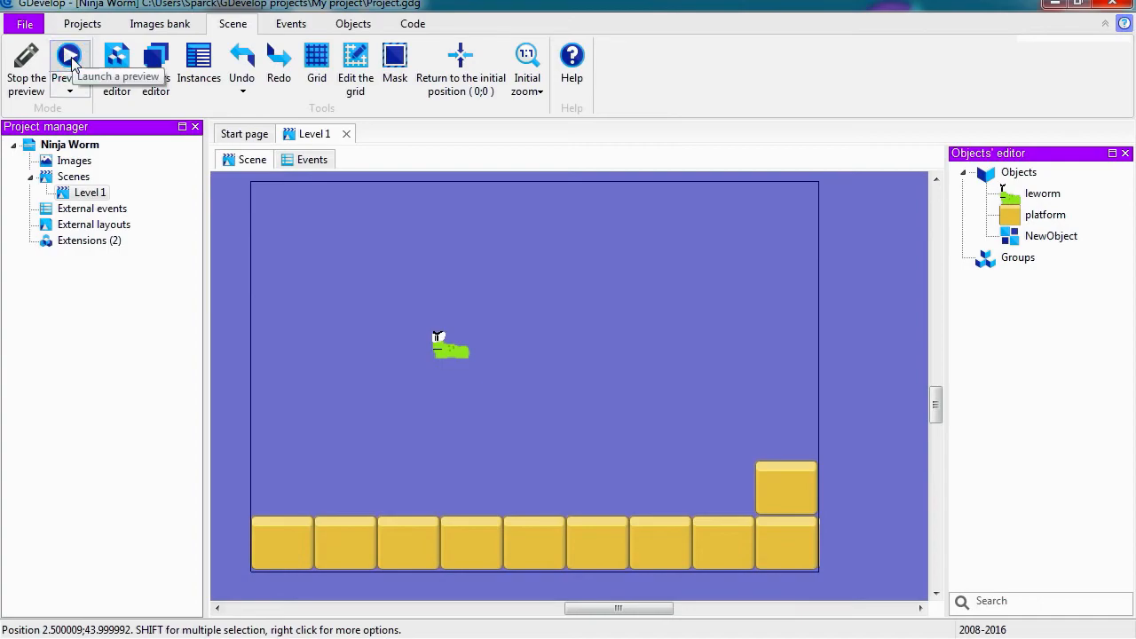
left_click(69, 58)
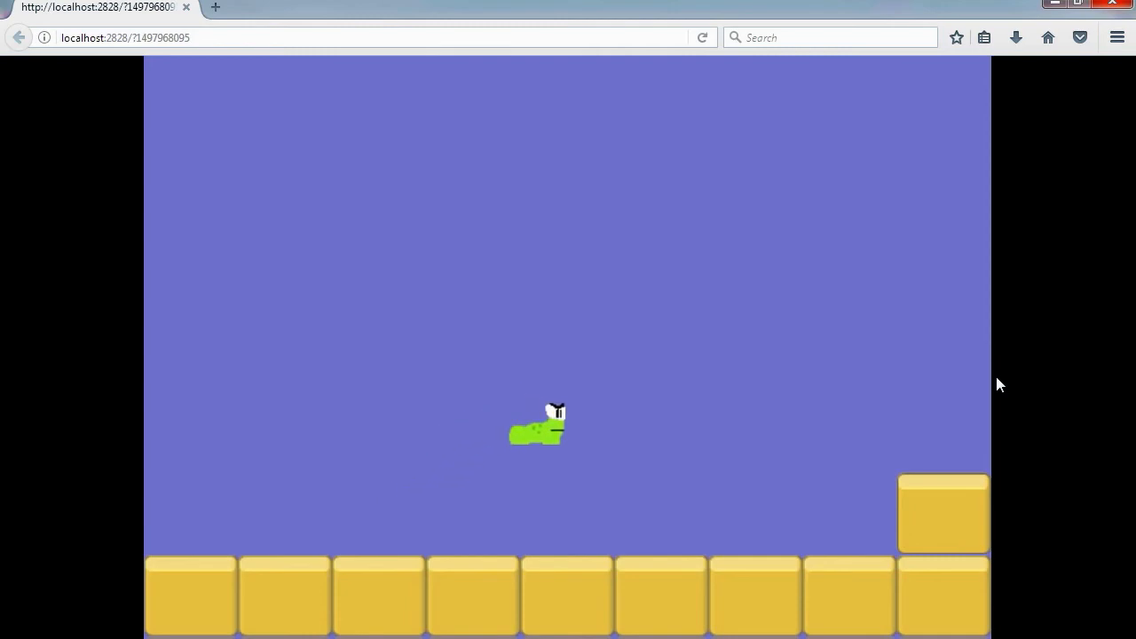
key("Right")
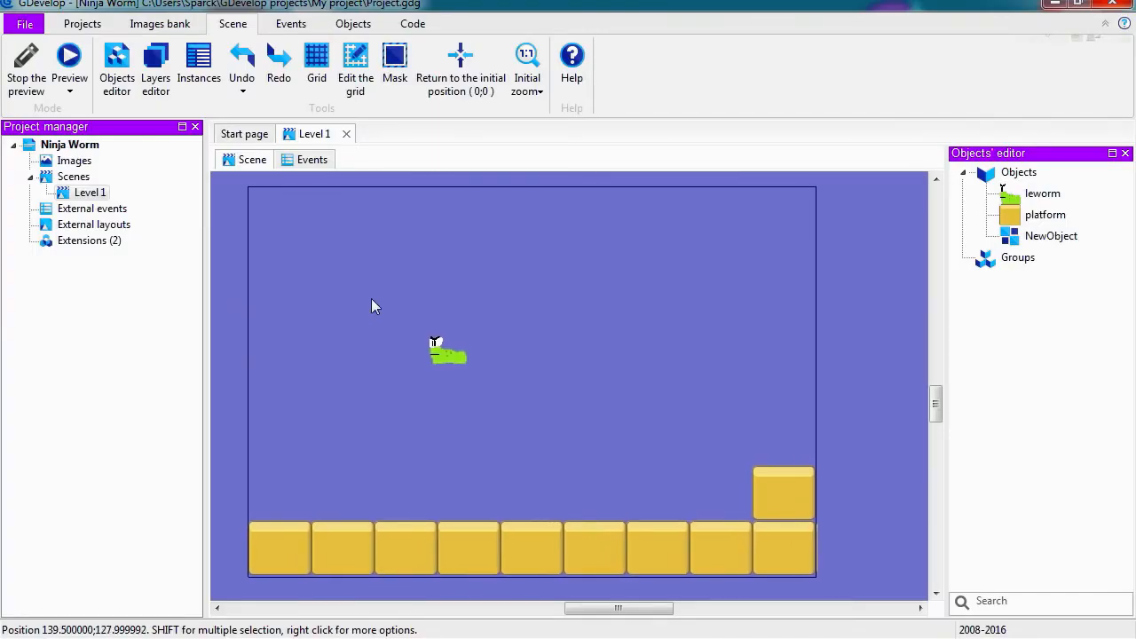
mouse_move(377, 292)
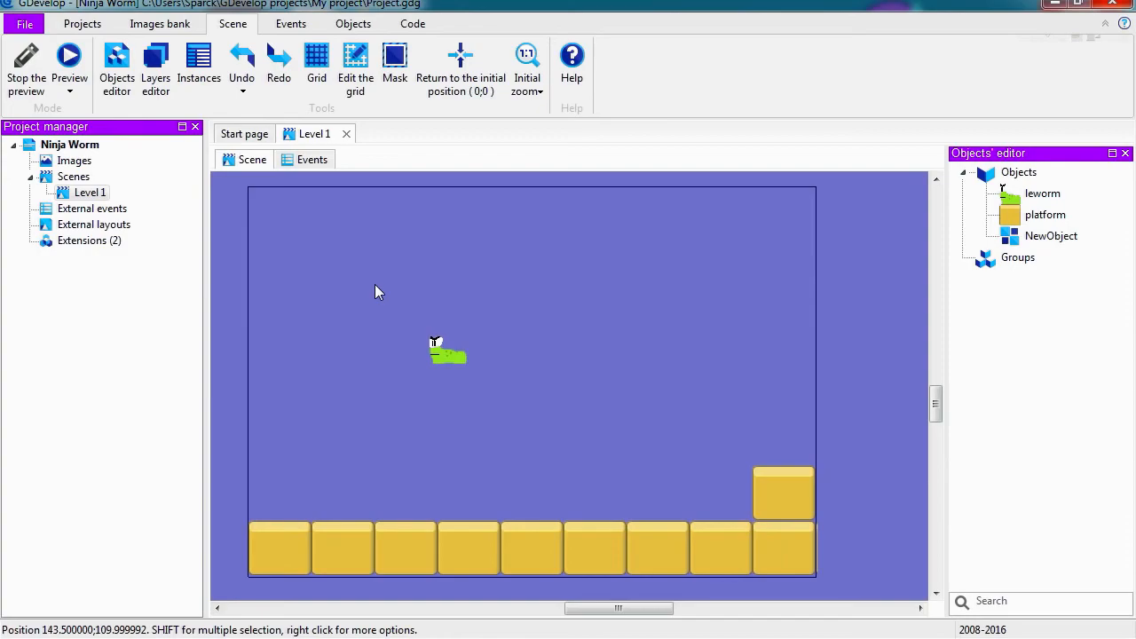
Step: Turn on Vertical Synchronization in the Ninja Worm game properties
left_click(81, 23)
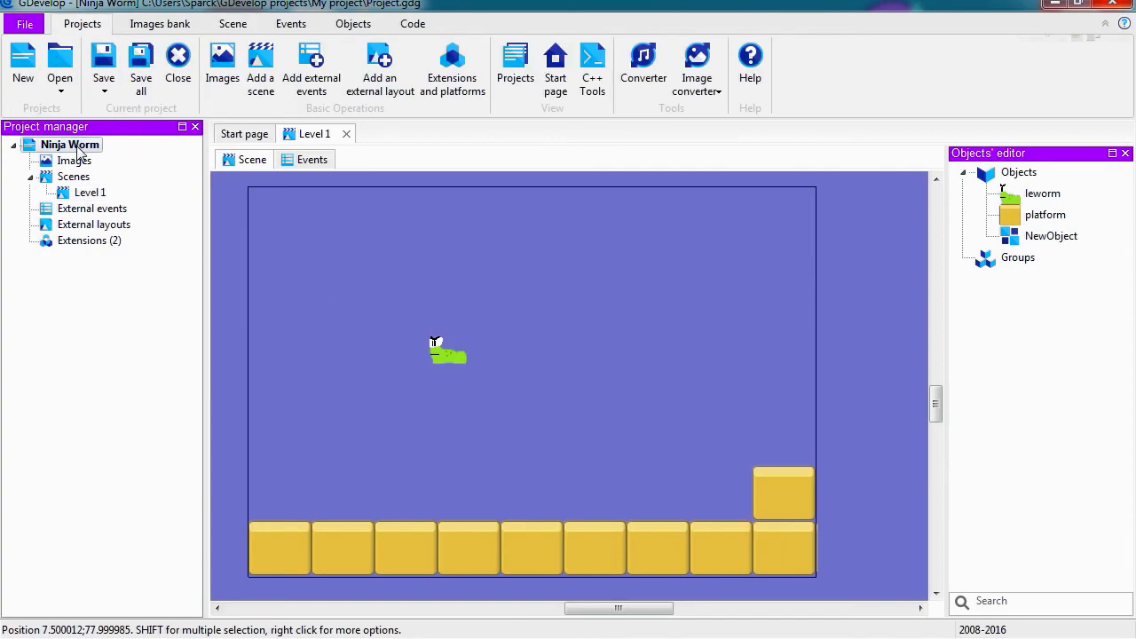
right_click(70, 145)
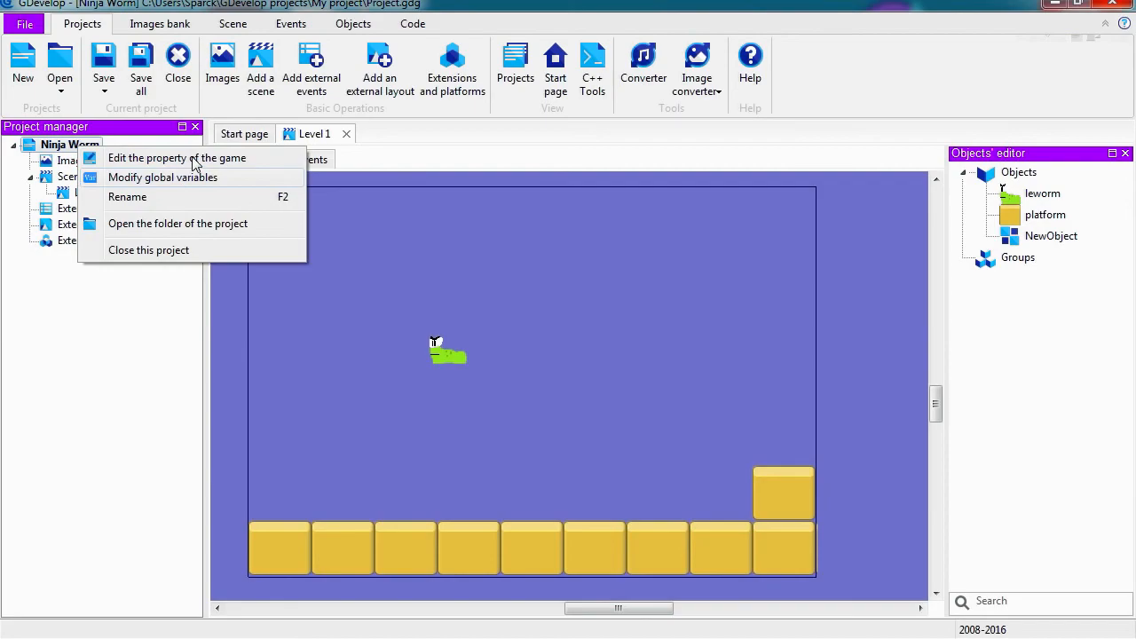
left_click(177, 157)
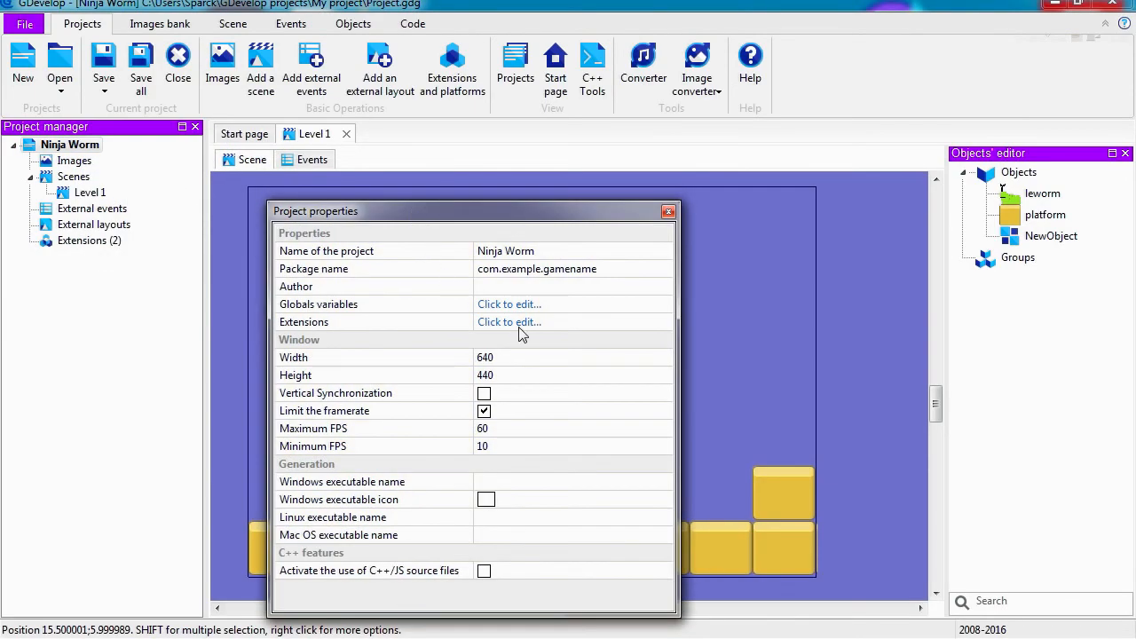
double_click(536, 268)
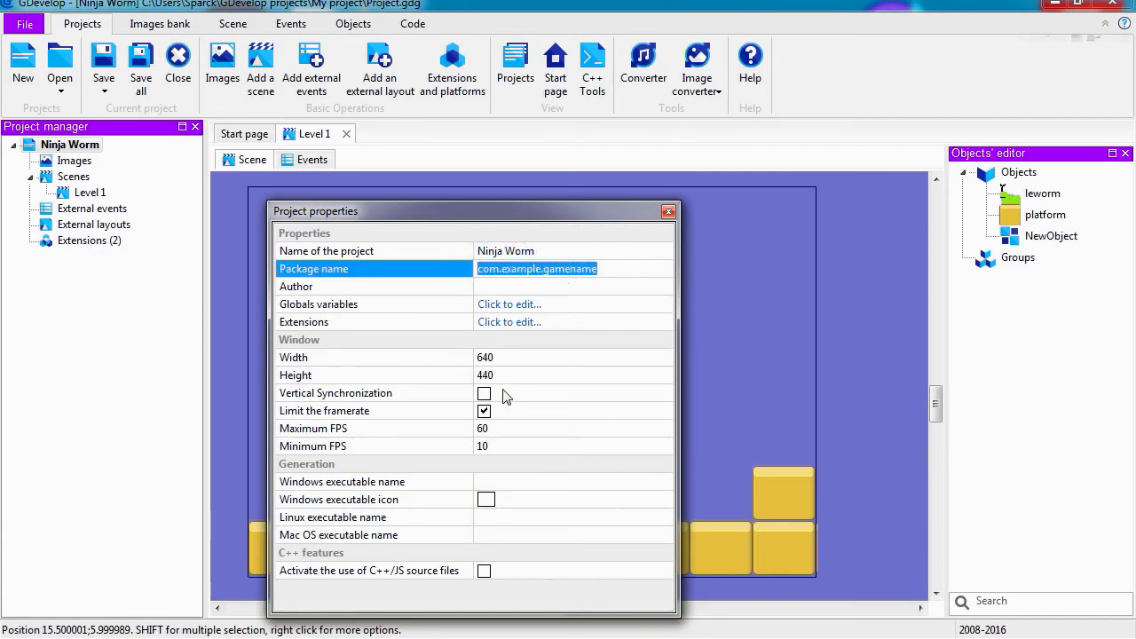
mouse_move(528, 483)
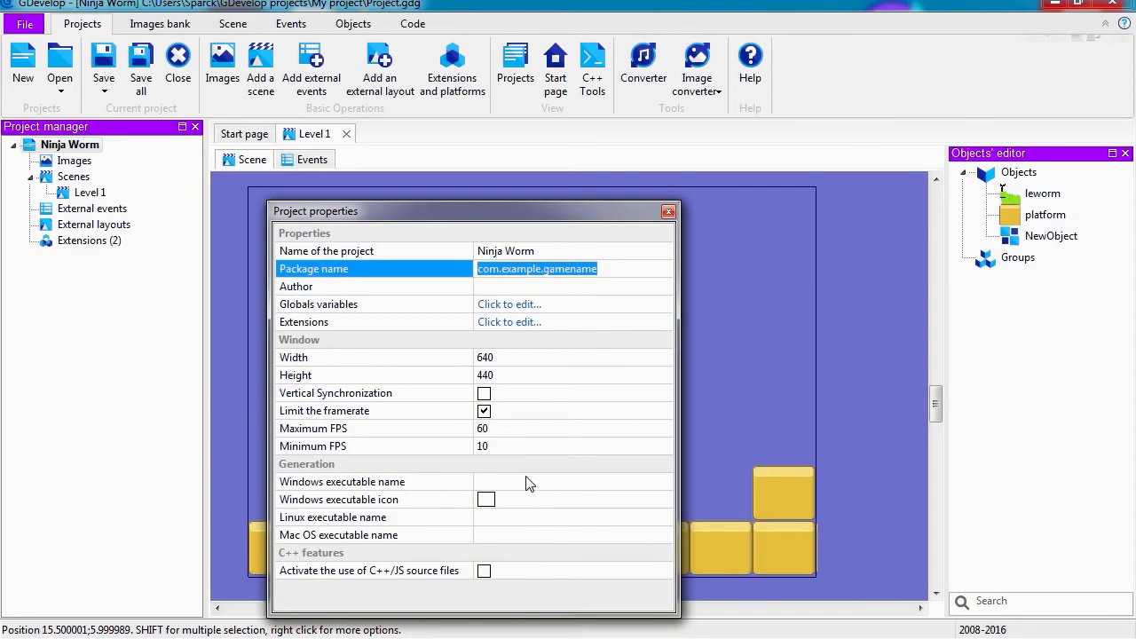
mouse_move(372, 406)
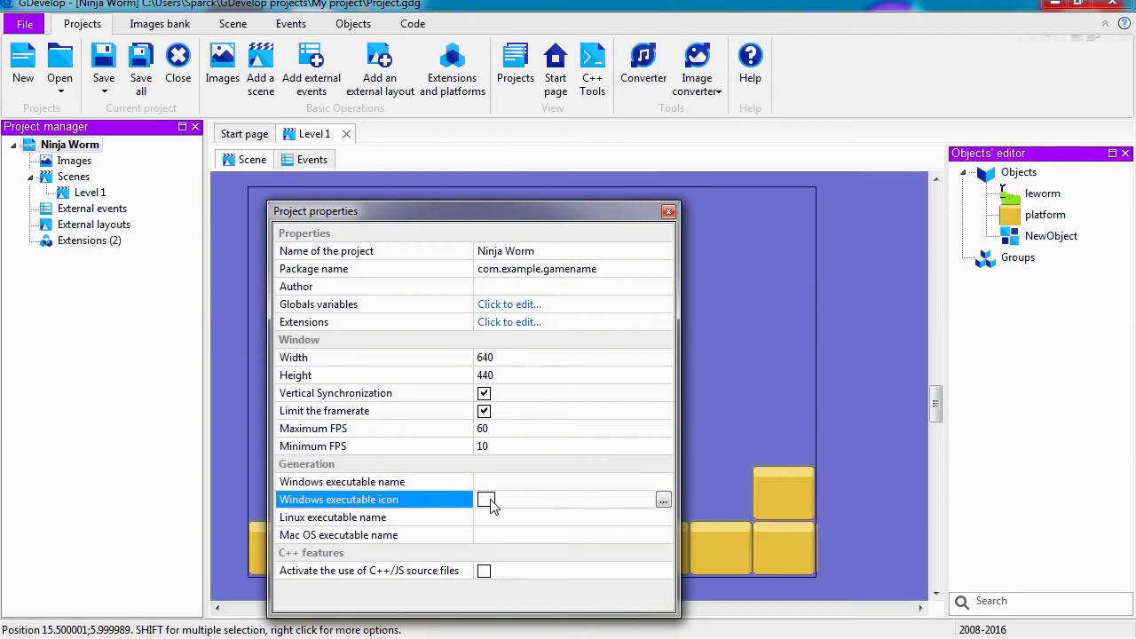
left_click(668, 210)
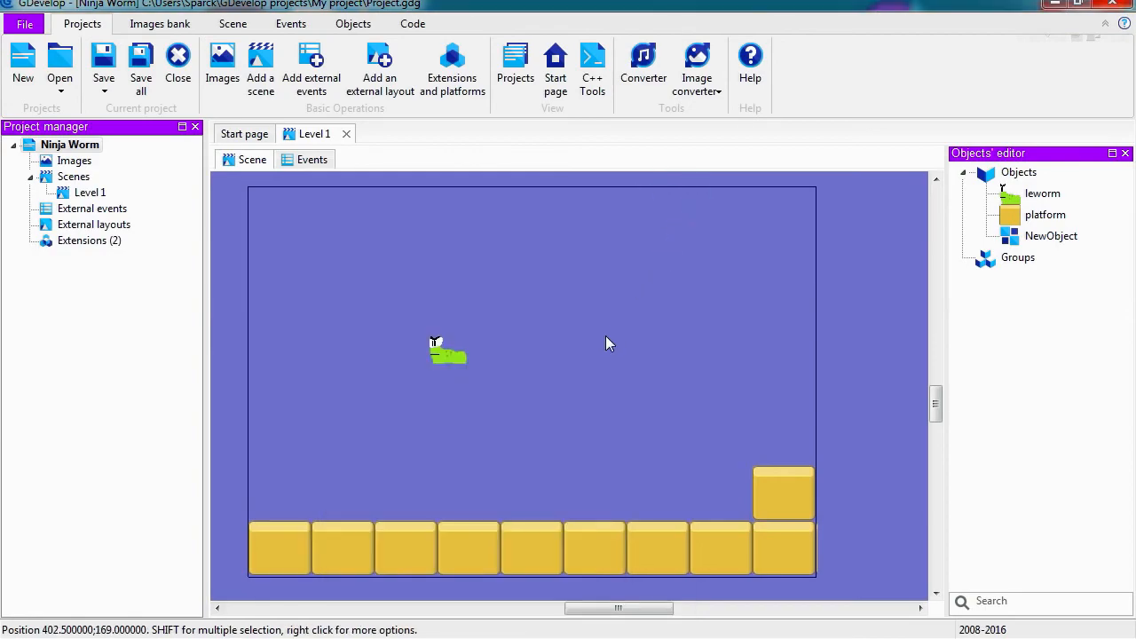
Step: Open the Level 1 scene's properties and return to the project
left_click(232, 24)
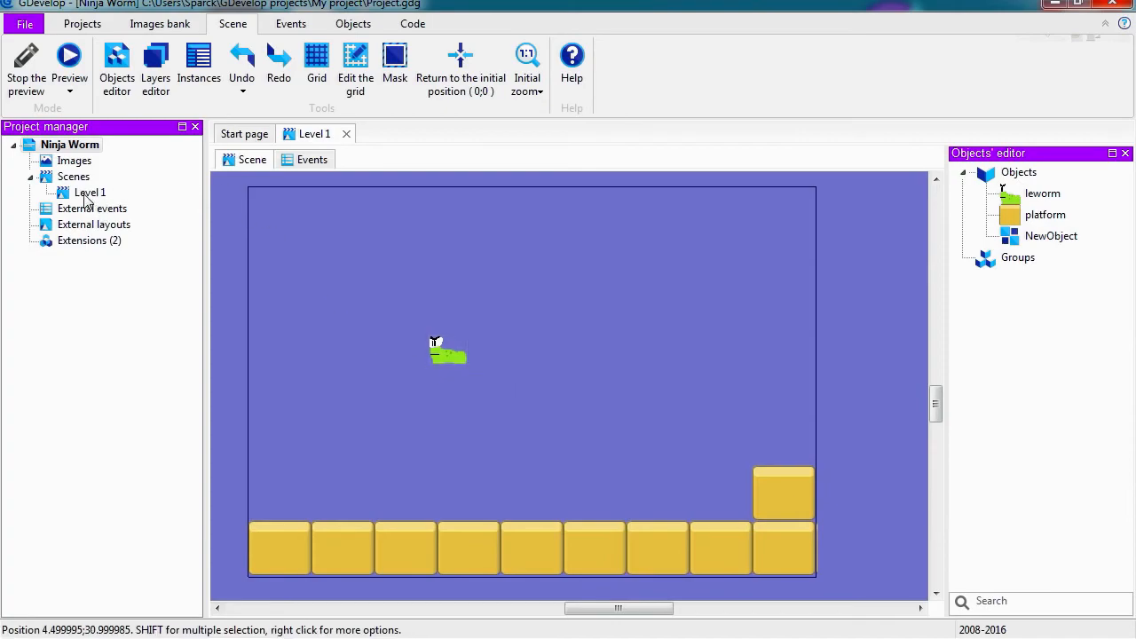
right_click(88, 193)
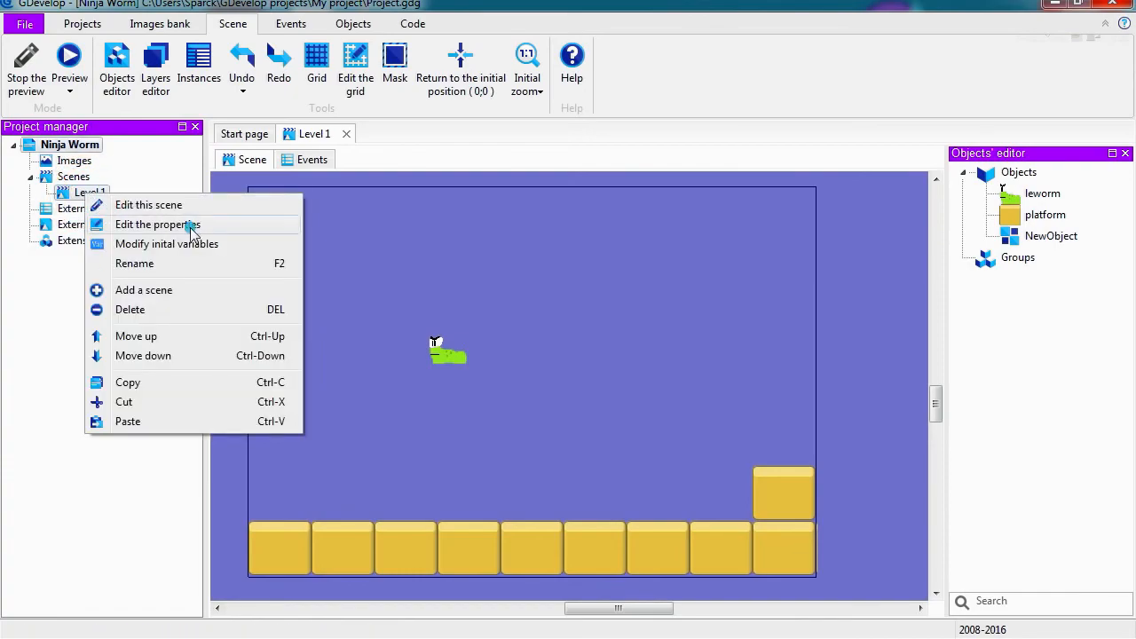
left_click(157, 224)
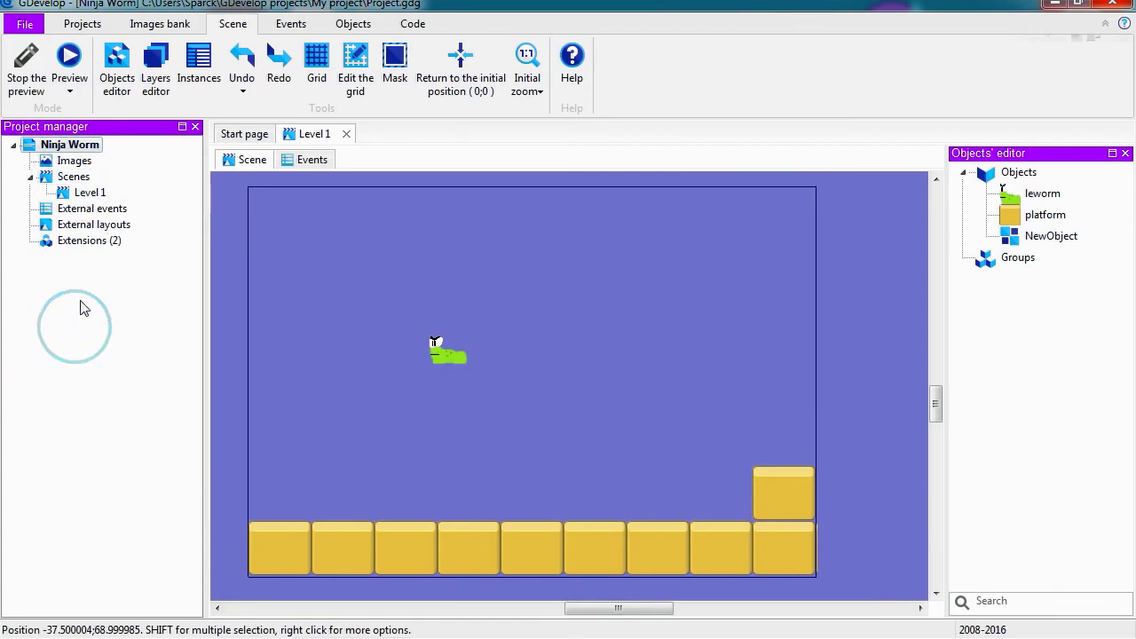
left_click(81, 23)
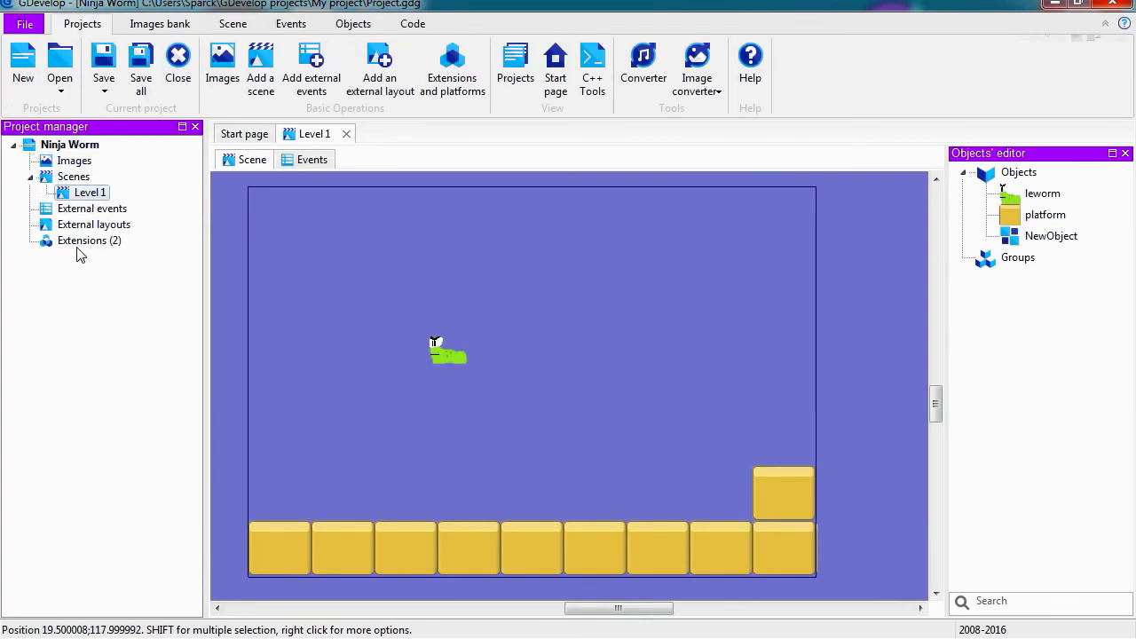
Step: Review the project's extensions and platforms, then return to the Level 1 scene layout
left_click(89, 241)
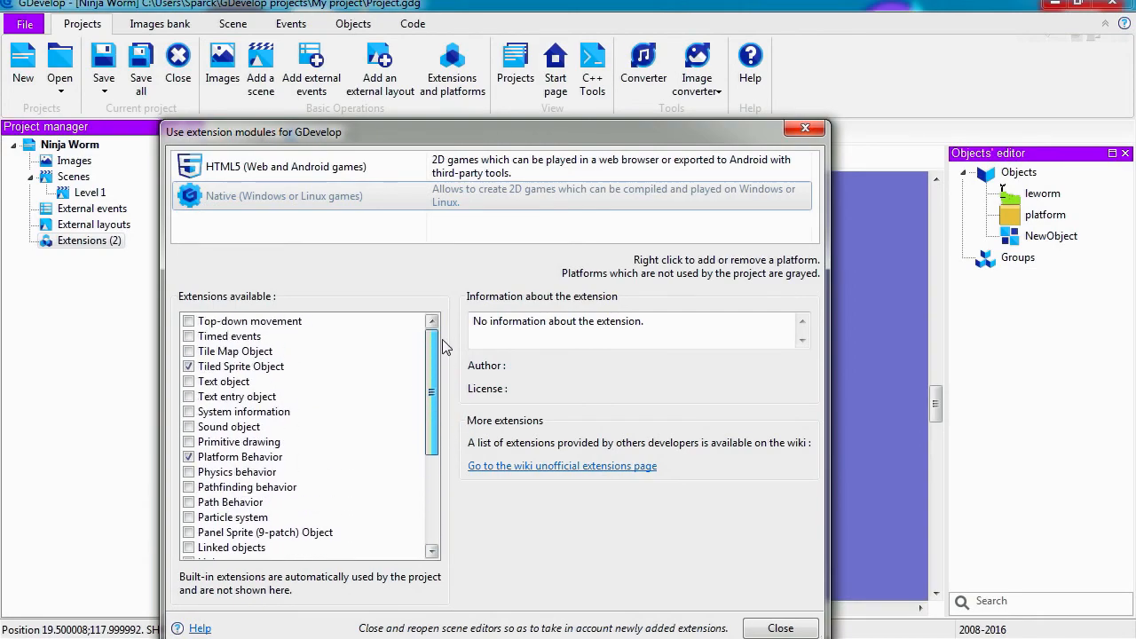
scroll("down", 3)
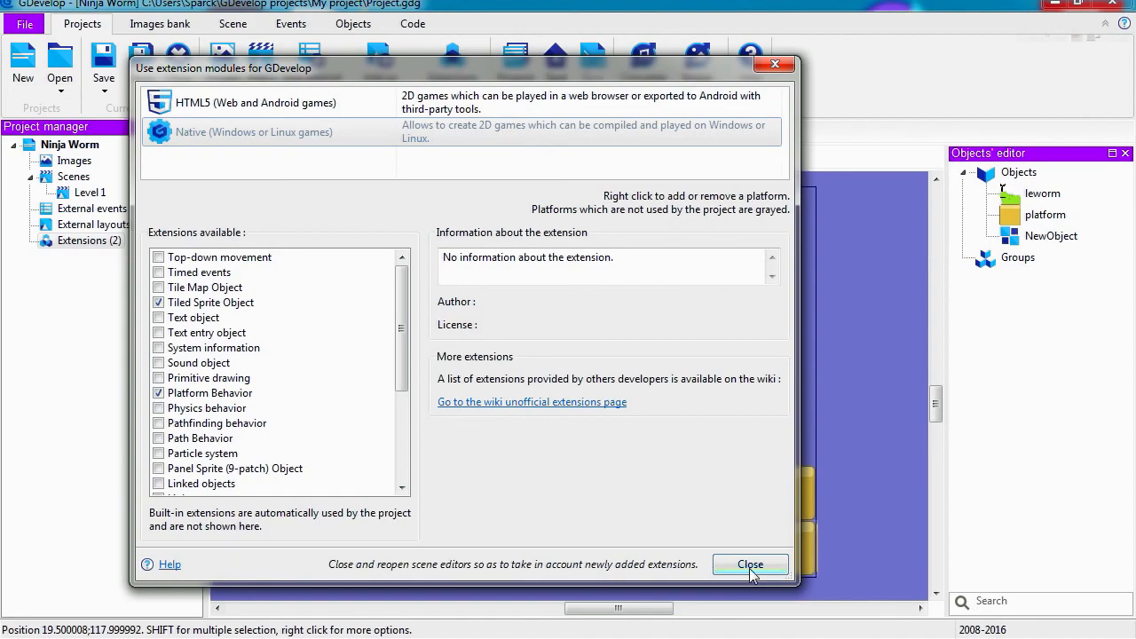
left_click(750, 565)
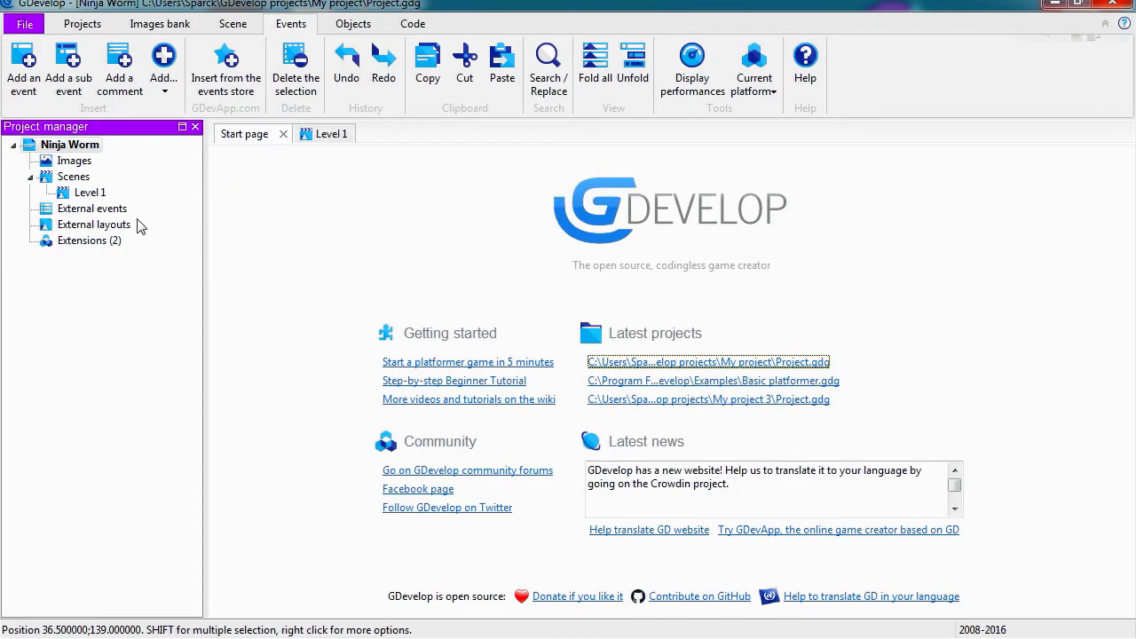
left_click(315, 133)
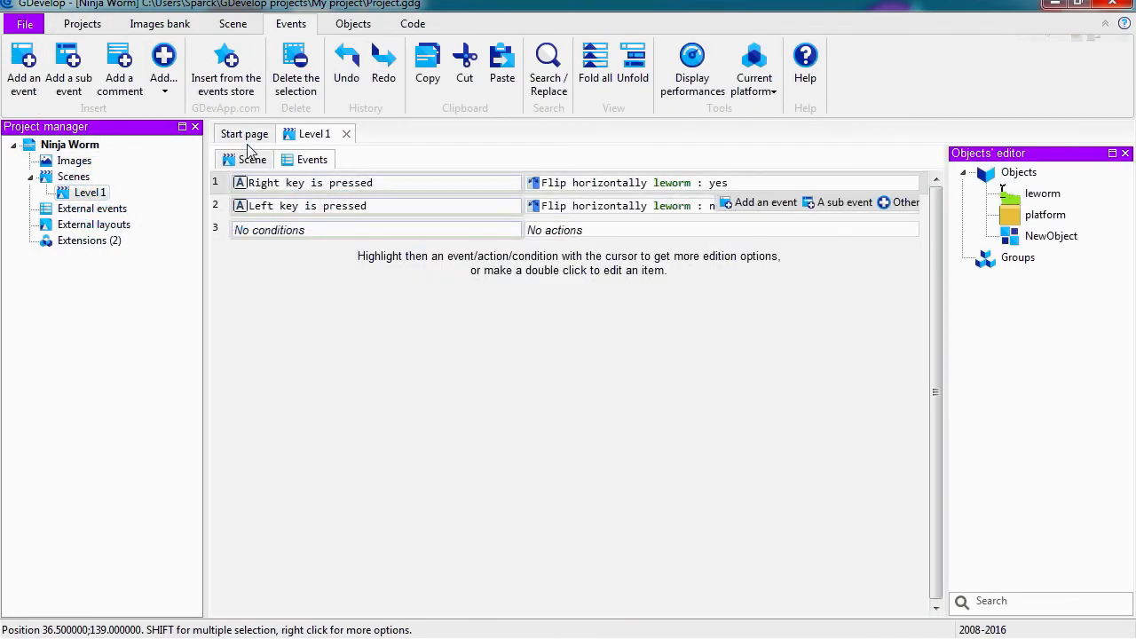
left_click(252, 159)
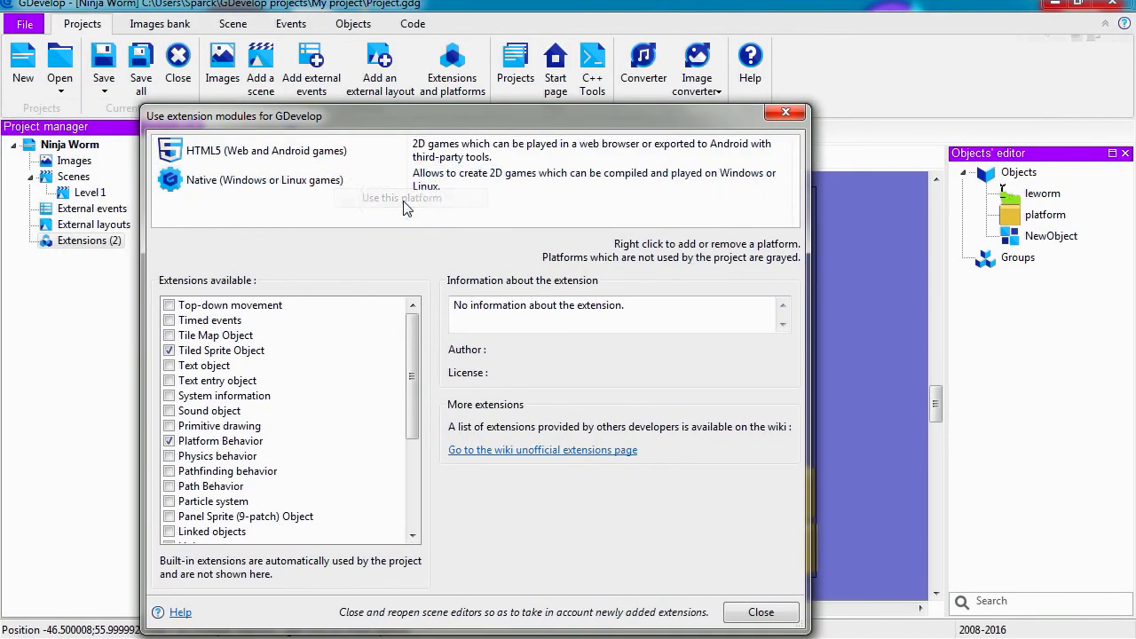
Step: Confirm adding the Native platform to the Ninja Worm project
left_click(759, 611)
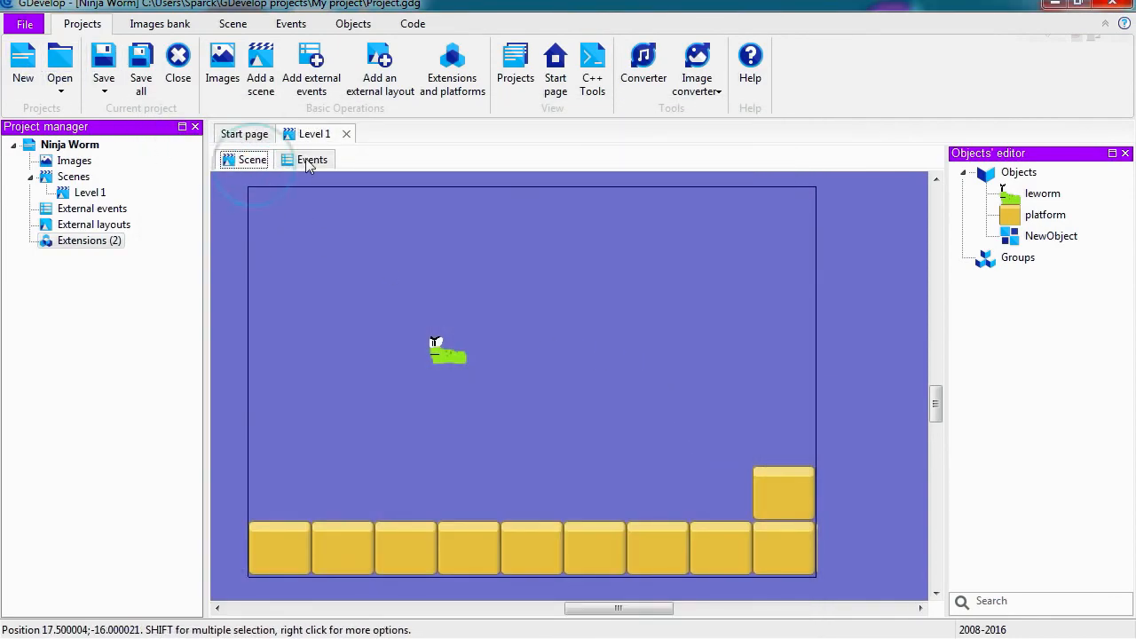
left_click(311, 159)
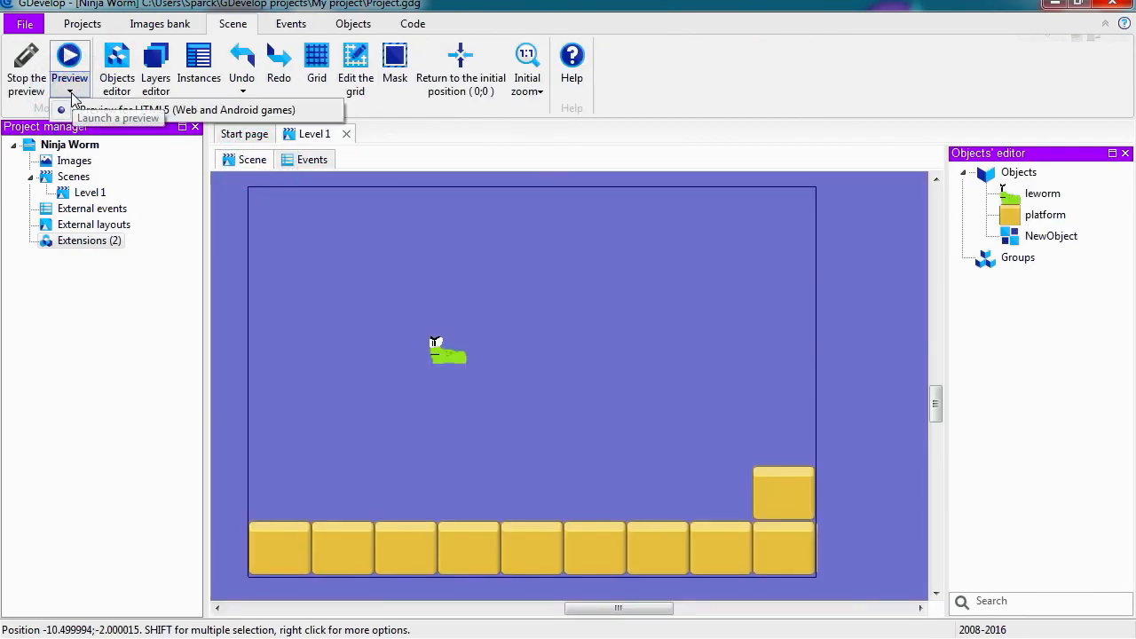
mouse_move(324, 279)
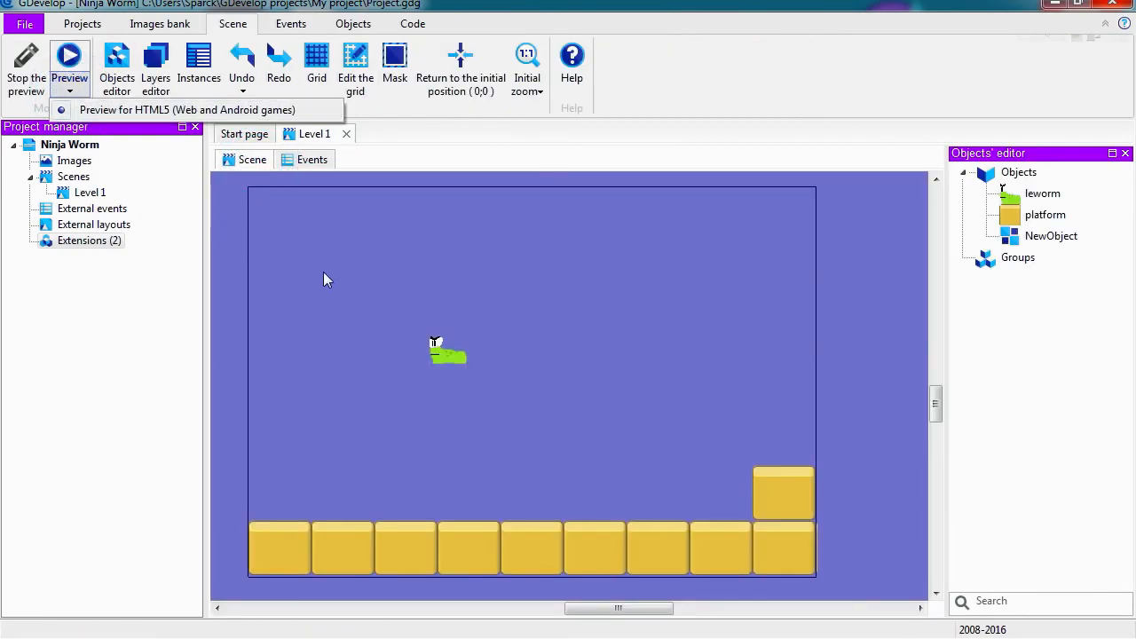
left_click(82, 24)
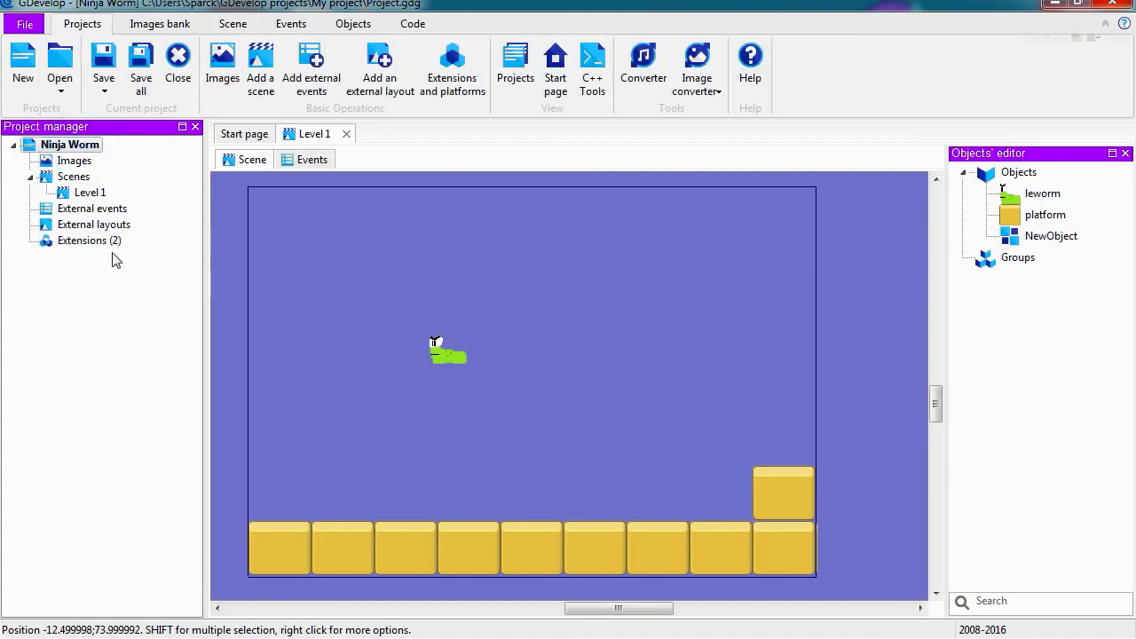
Step: Stop using the HTML5 platform and return to the Level 1 scene
left_click(451, 71)
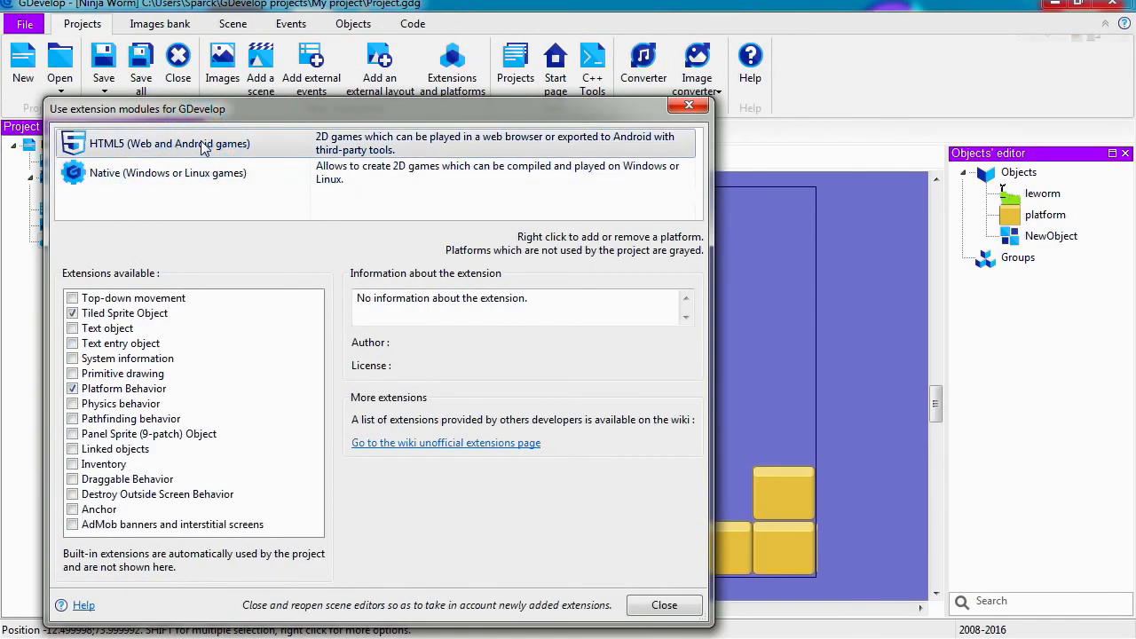
right_click(168, 143)
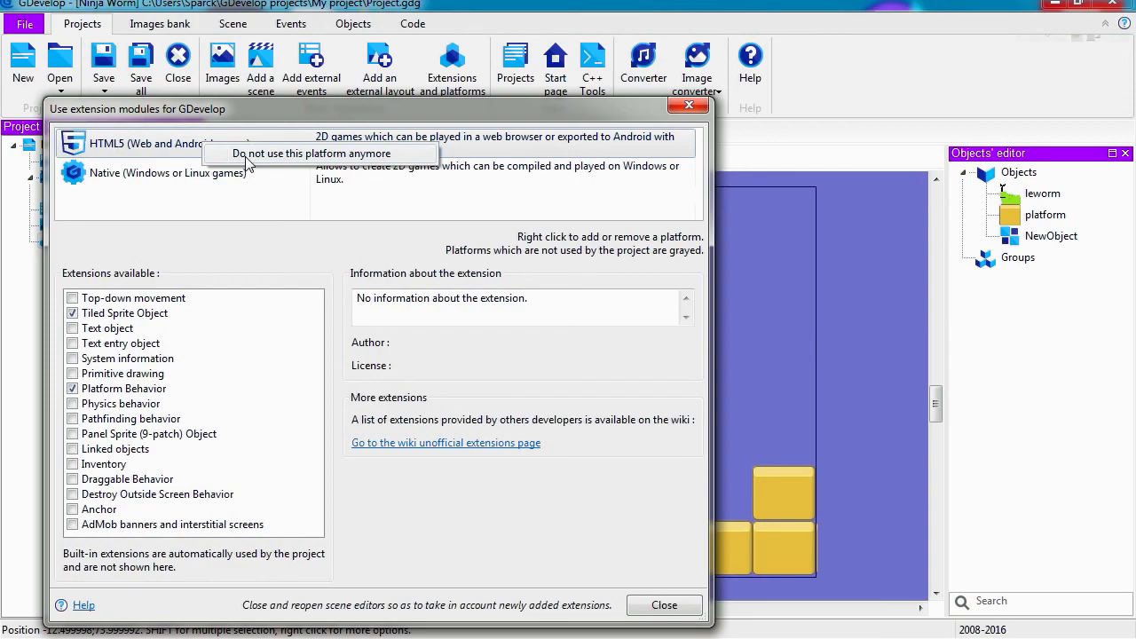
left_click(310, 153)
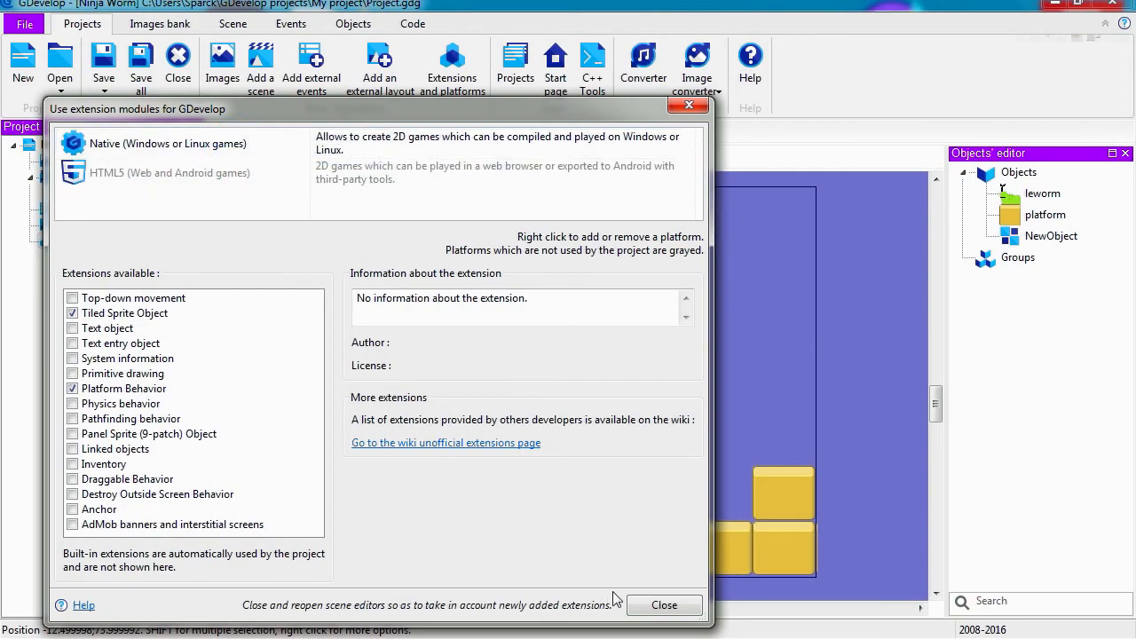
left_click(664, 605)
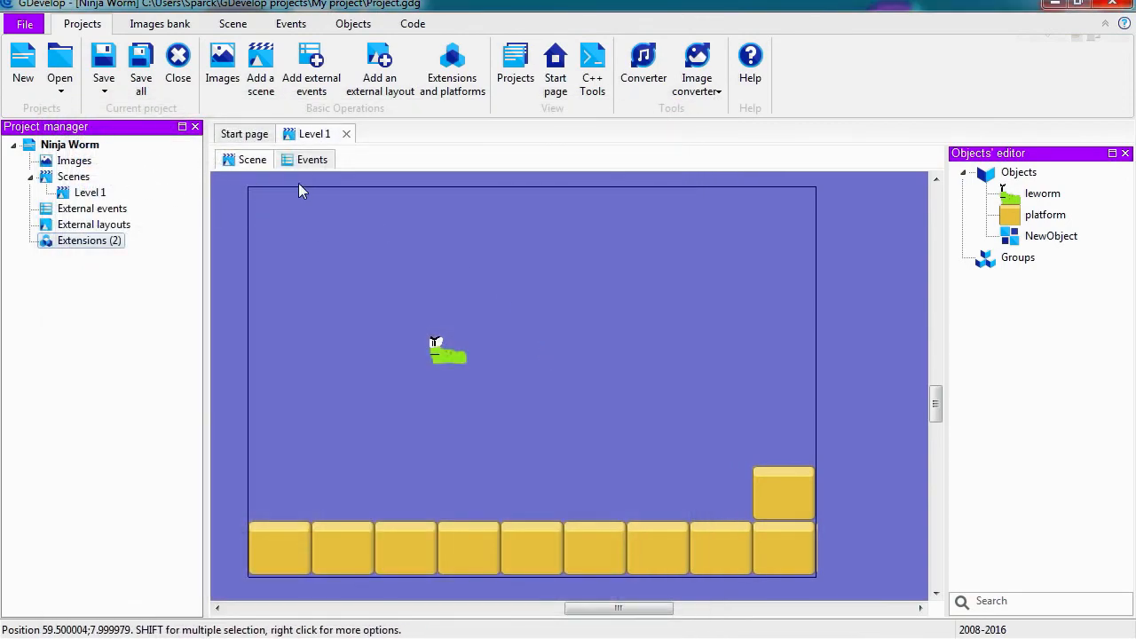
left_click(312, 159)
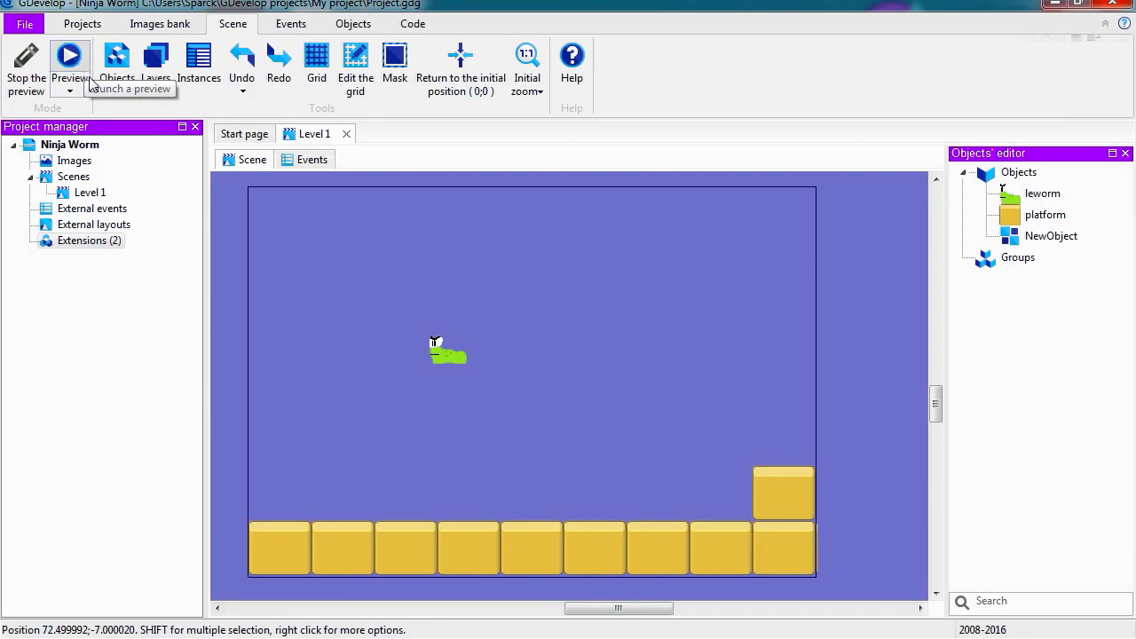
mouse_move(420, 304)
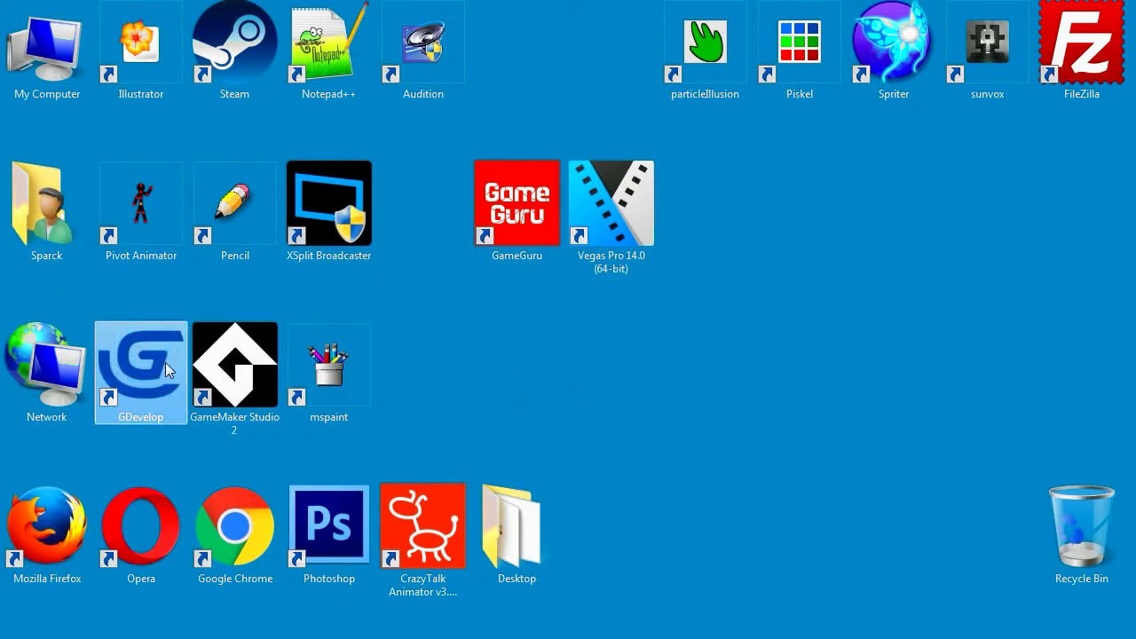
Step: Relaunch GDevelop from its desktop shortcut
double_click(140, 364)
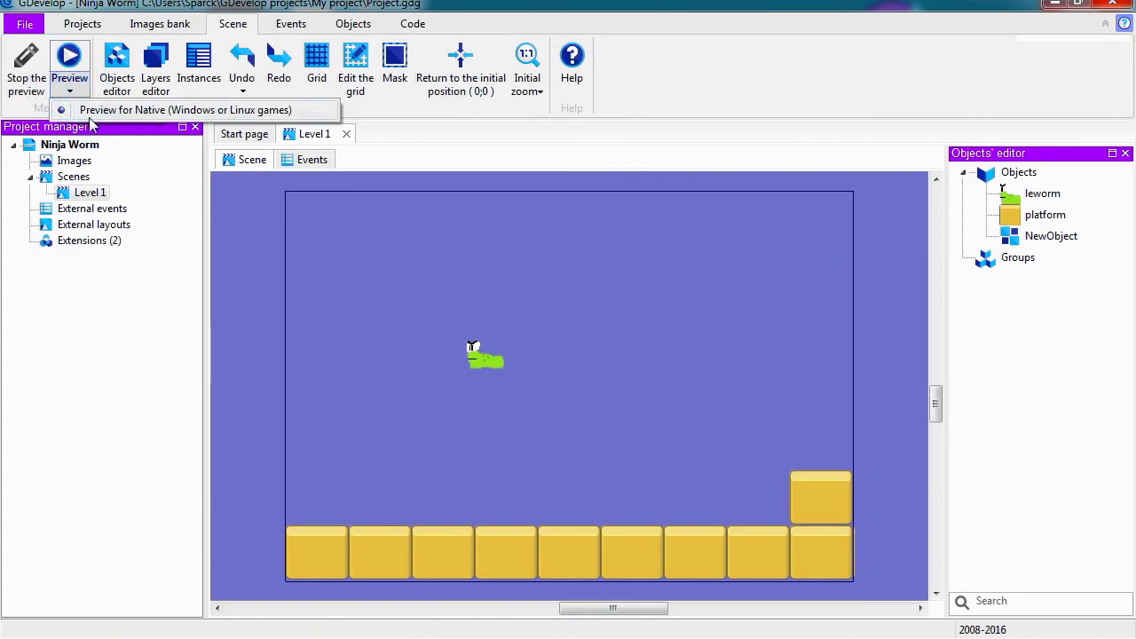
mouse_move(163, 121)
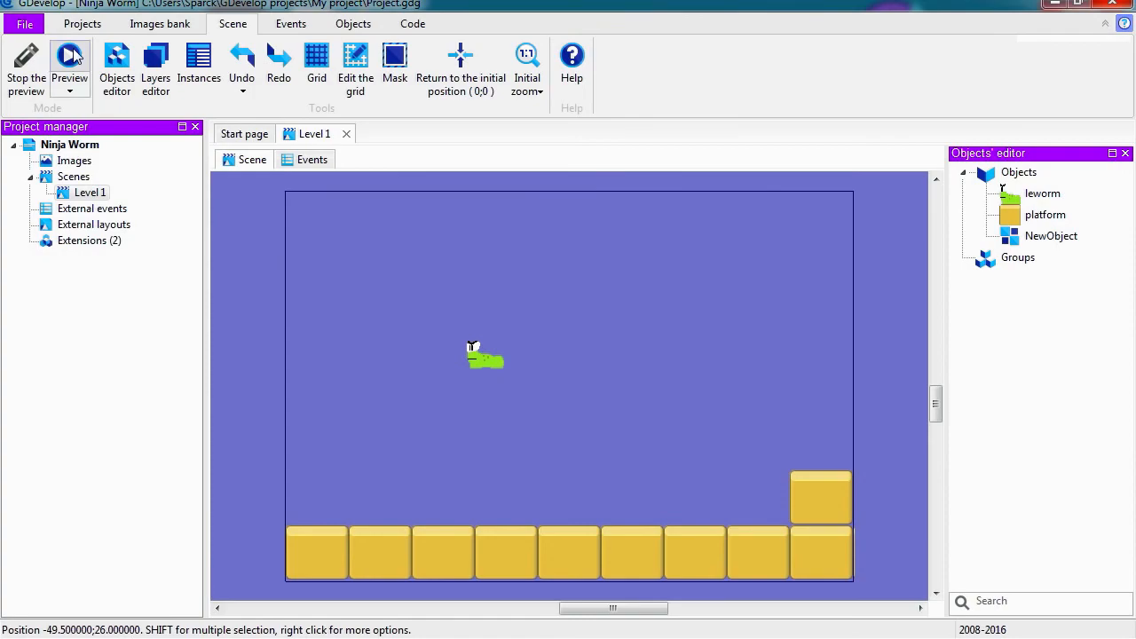
Step: Play Level 1 in the editor's native preview, then preview it in a separate window
left_click(69, 62)
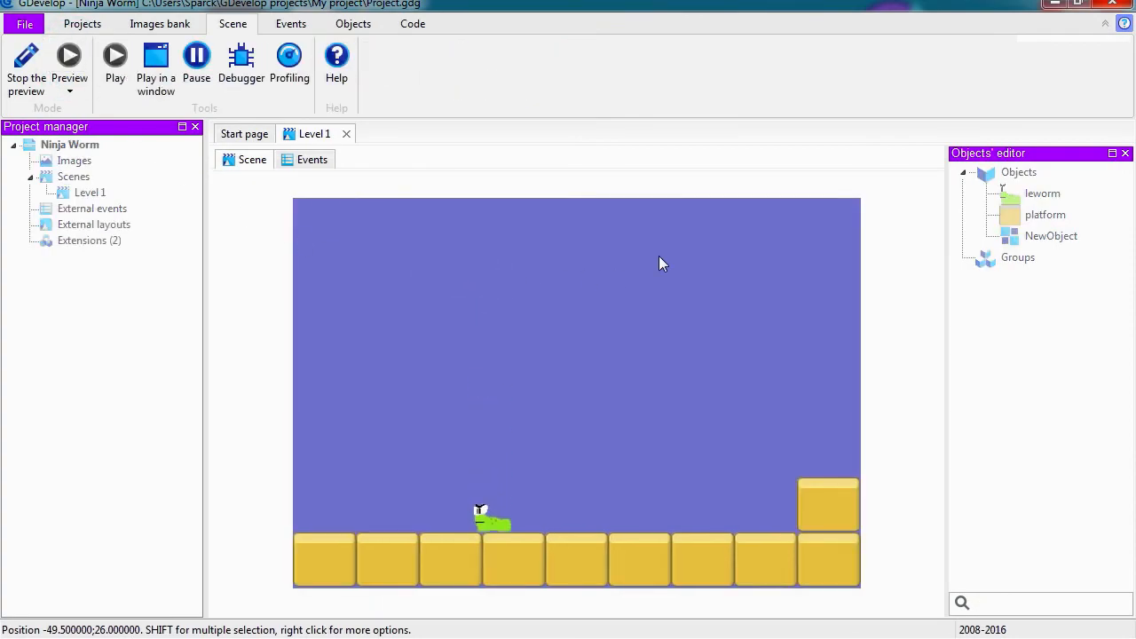
left_click_drag(492, 519, 652, 519)
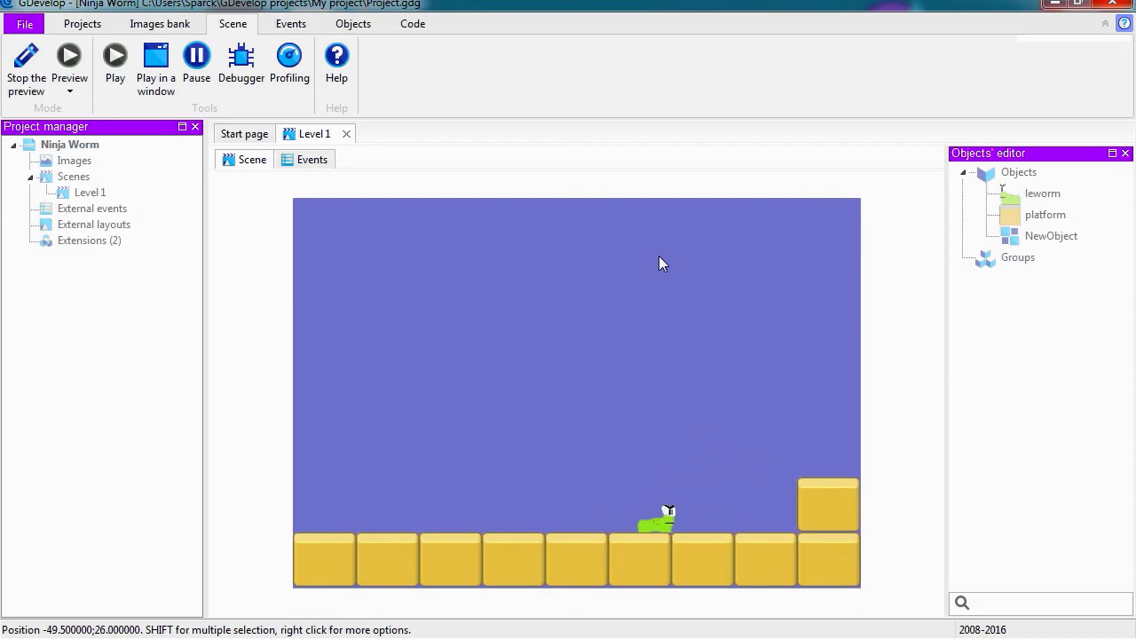
left_click_drag(656, 520, 763, 519)
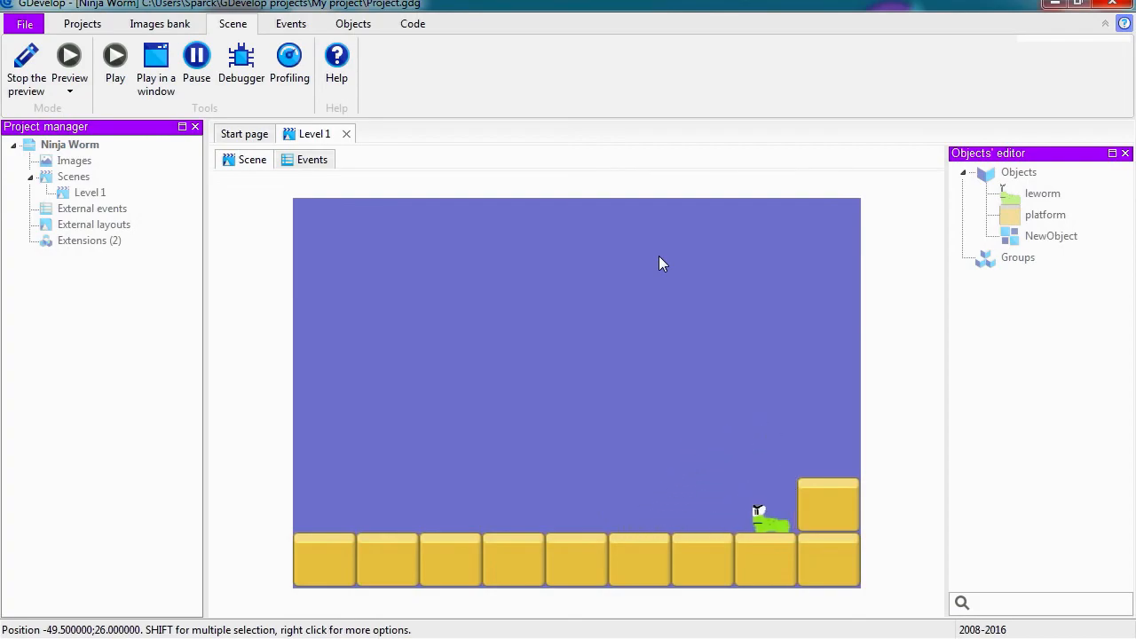
left_click_drag(767, 519, 714, 381)
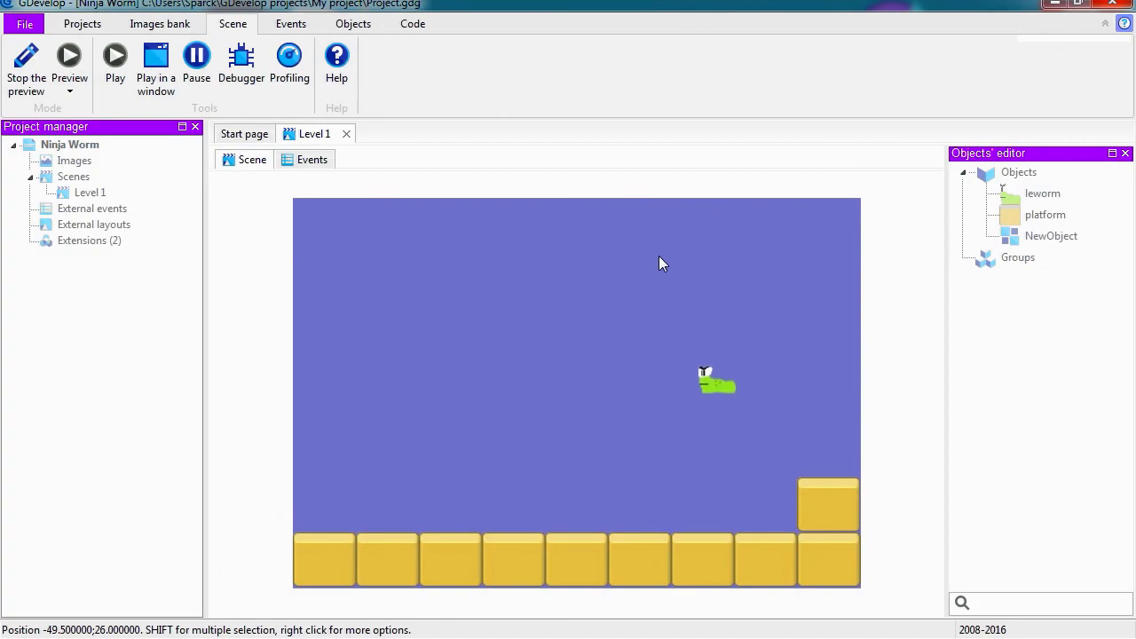
left_click_drag(717, 382, 316, 488)
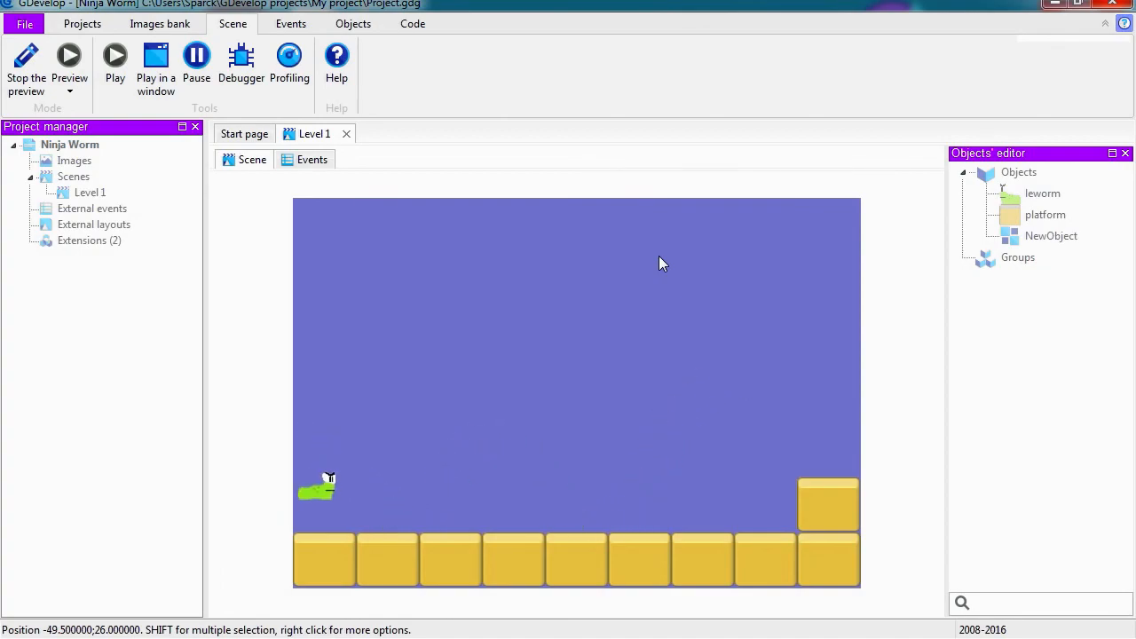
left_click_drag(317, 488, 759, 442)
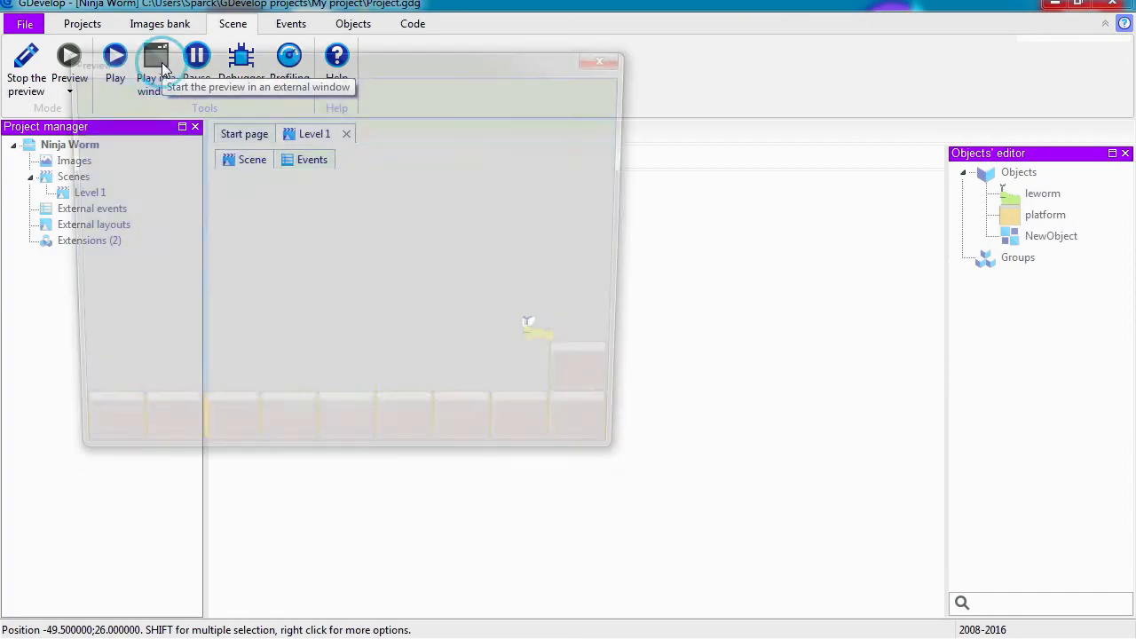
left_click(155, 60)
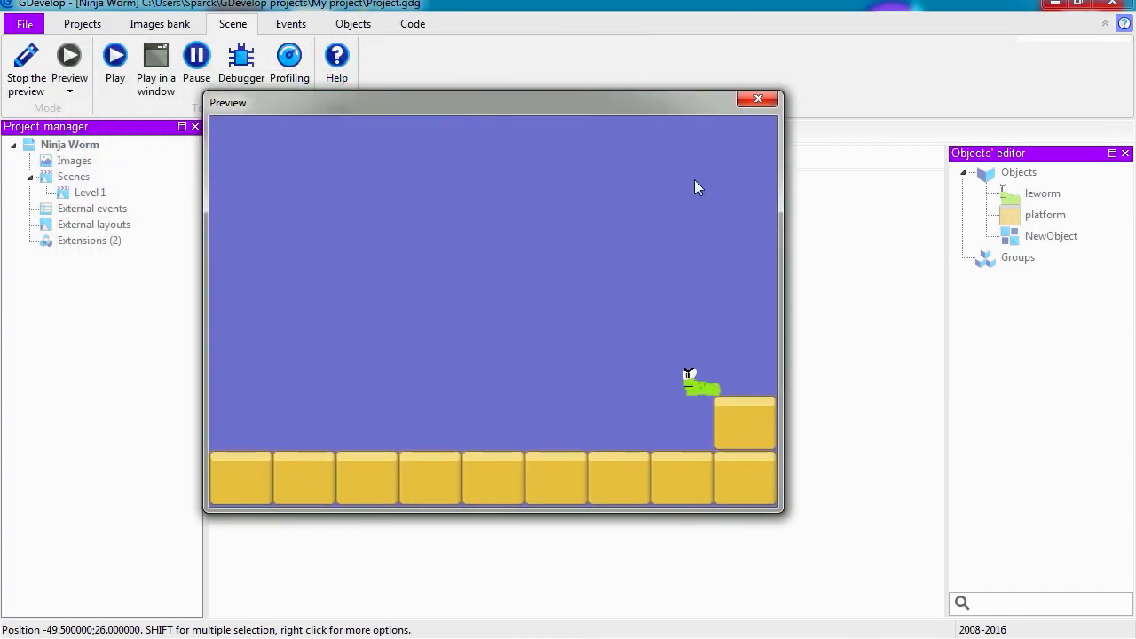